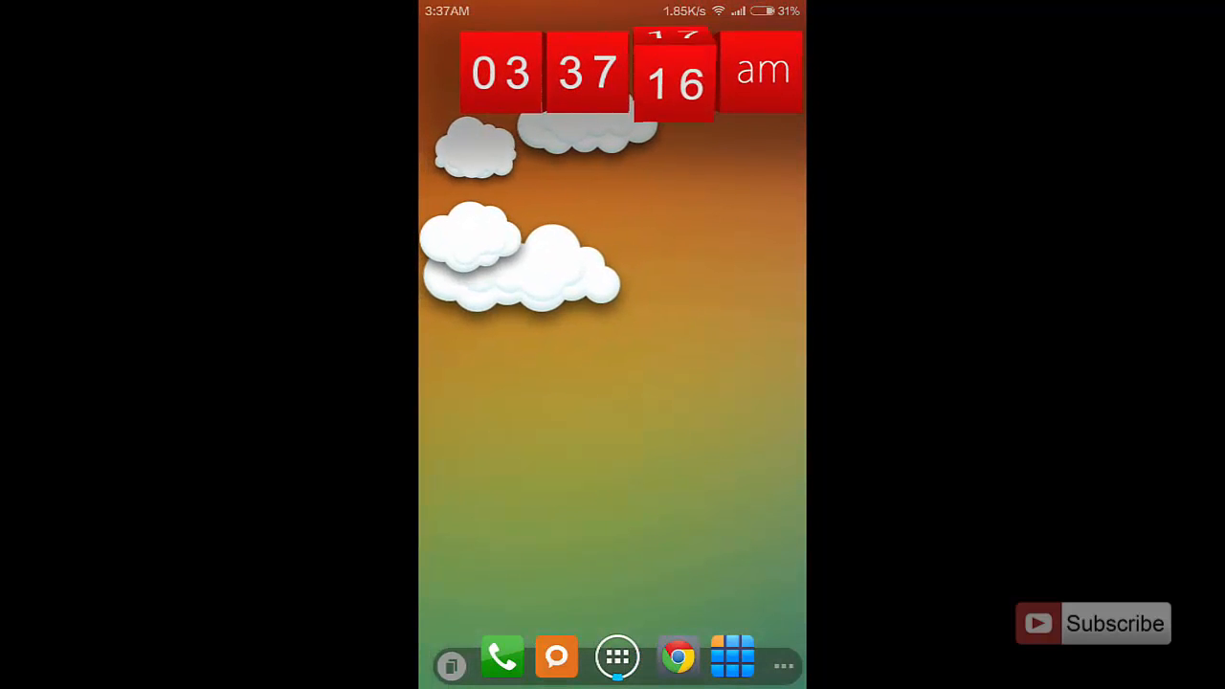
Pull down the notification shade, swipe to the Screenshot toggle and tap it.
drag(613, 10, 612, 382)
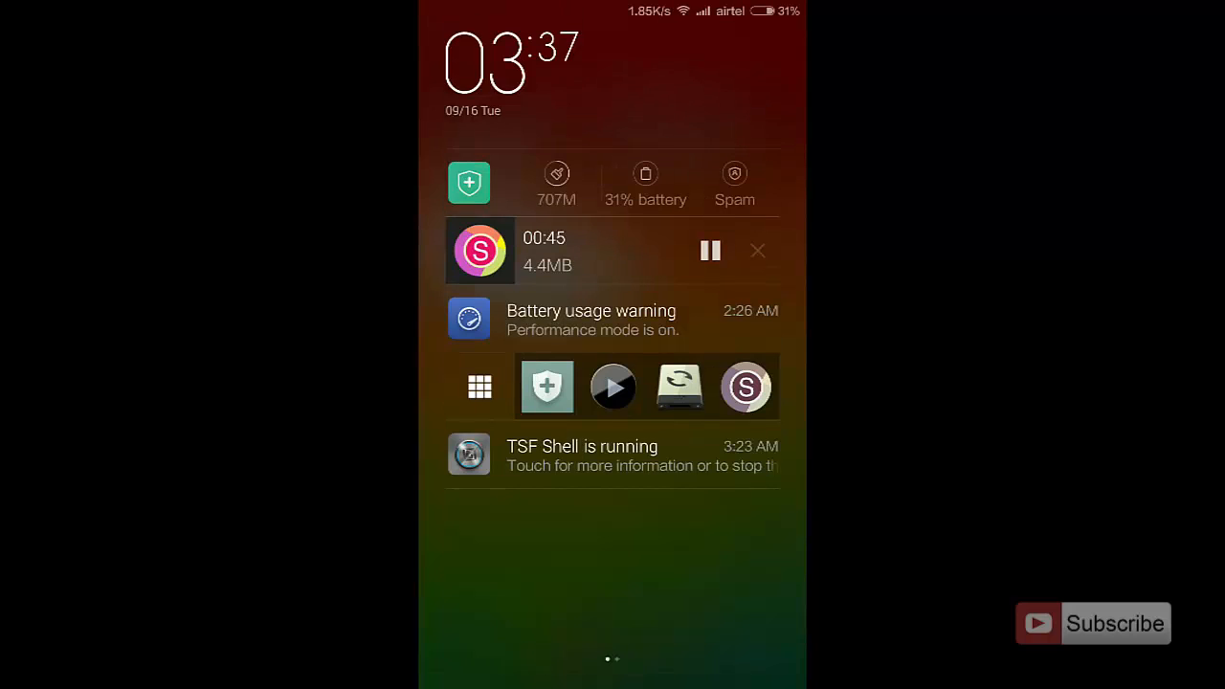
scroll(left, 3)
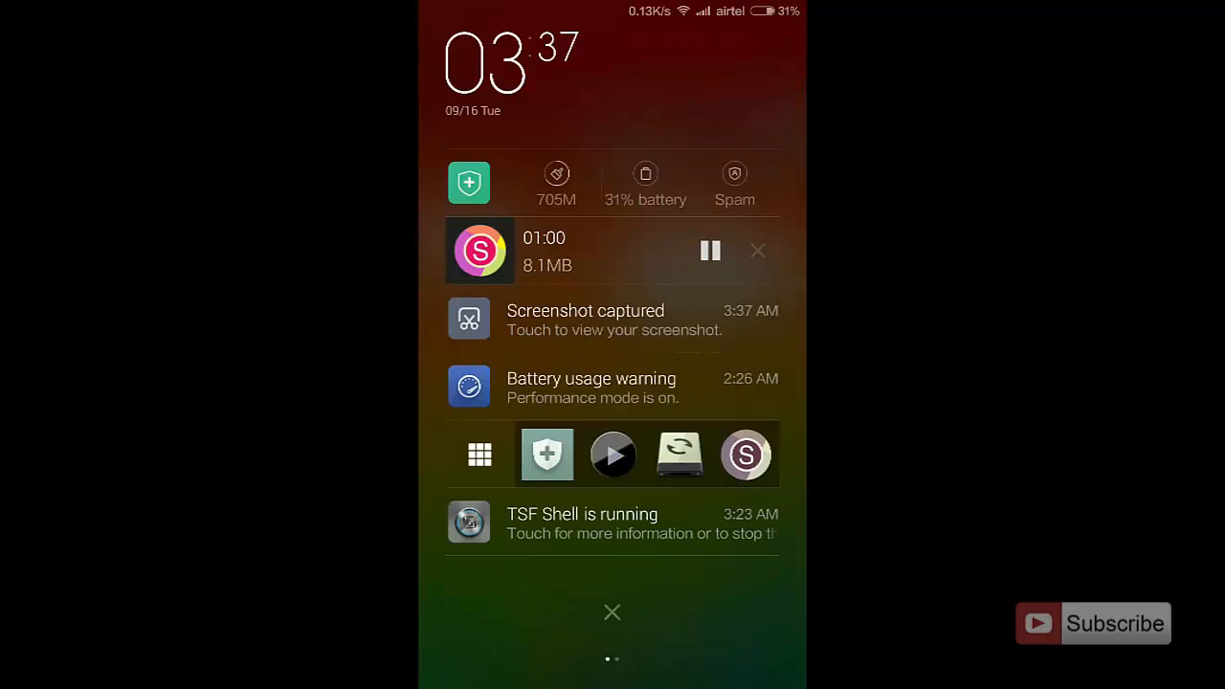
click(612, 320)
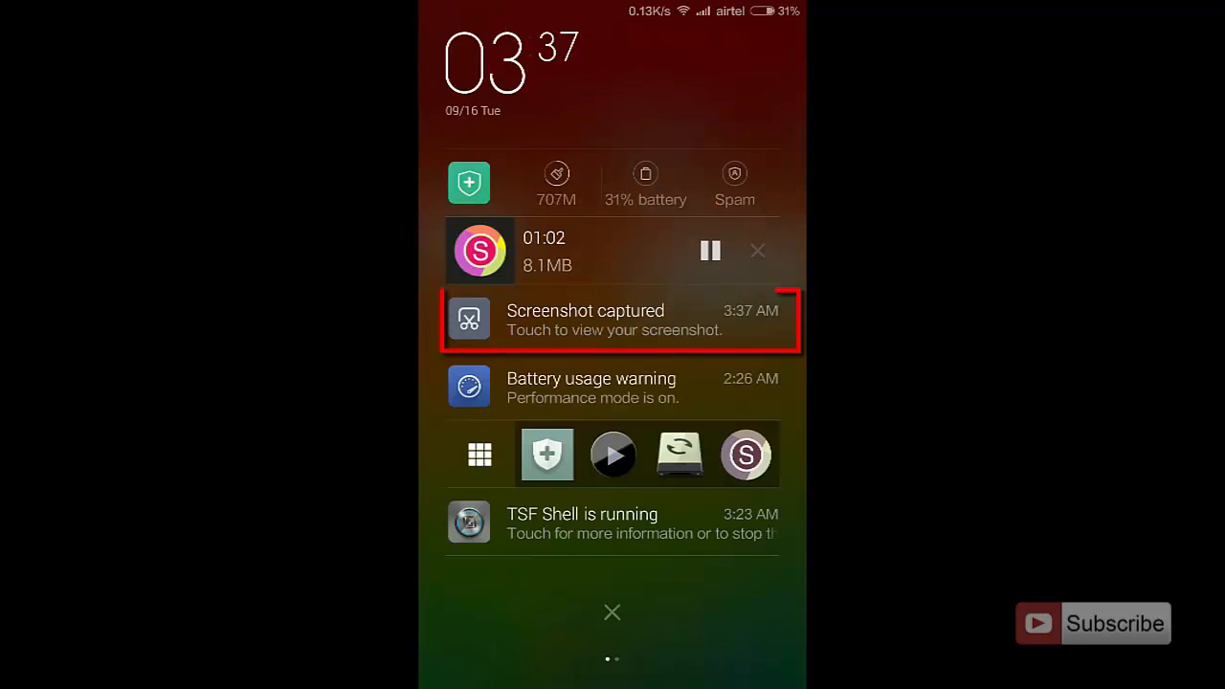